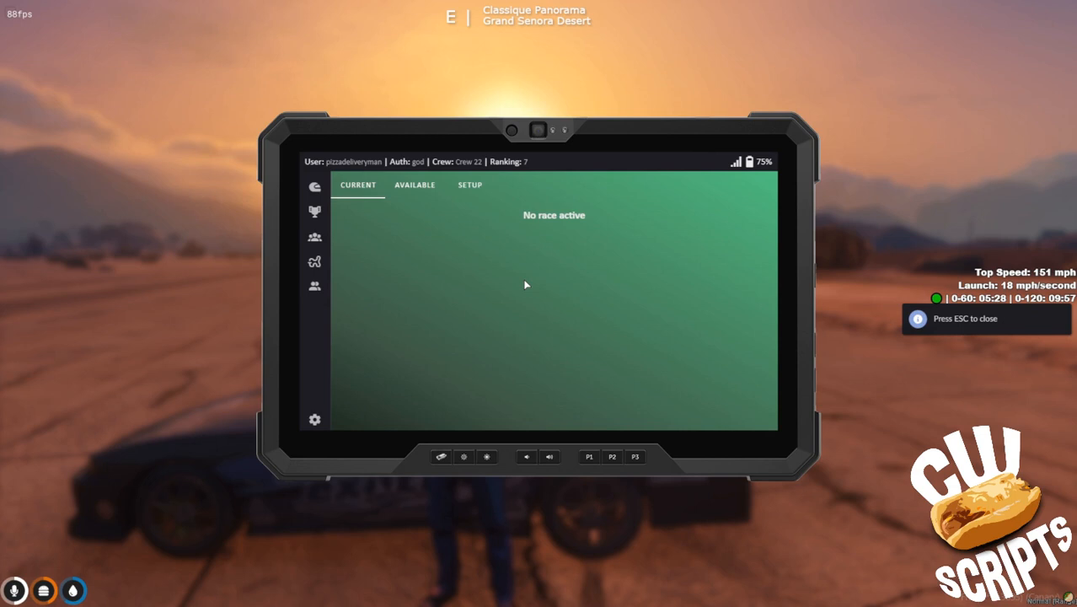
mouse_move(401, 173)
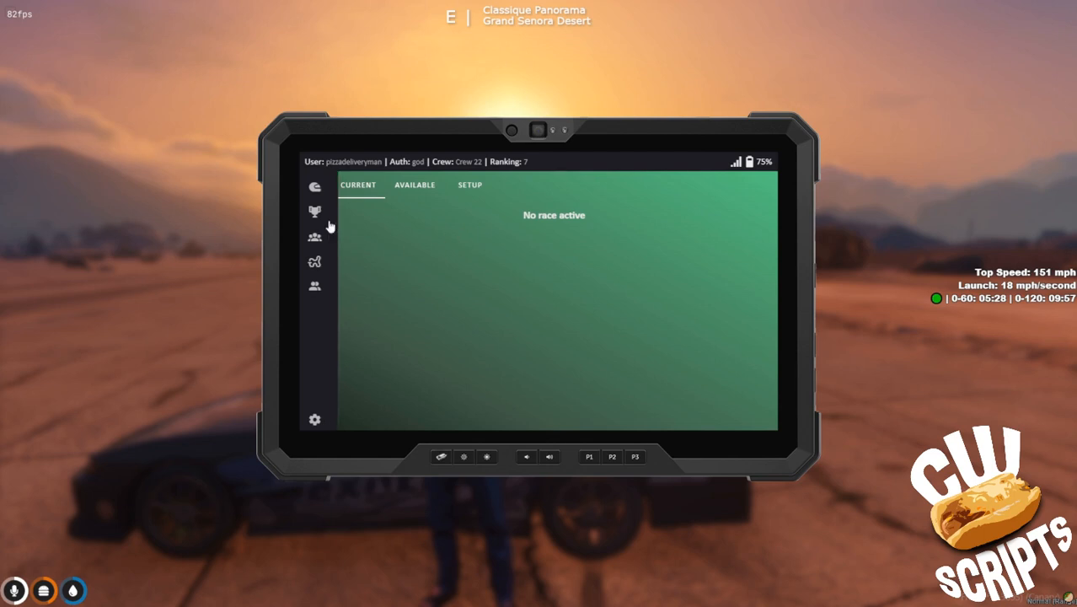
- Show the My Crew page with Crew 22's stats and its two members
left_click(314, 236)
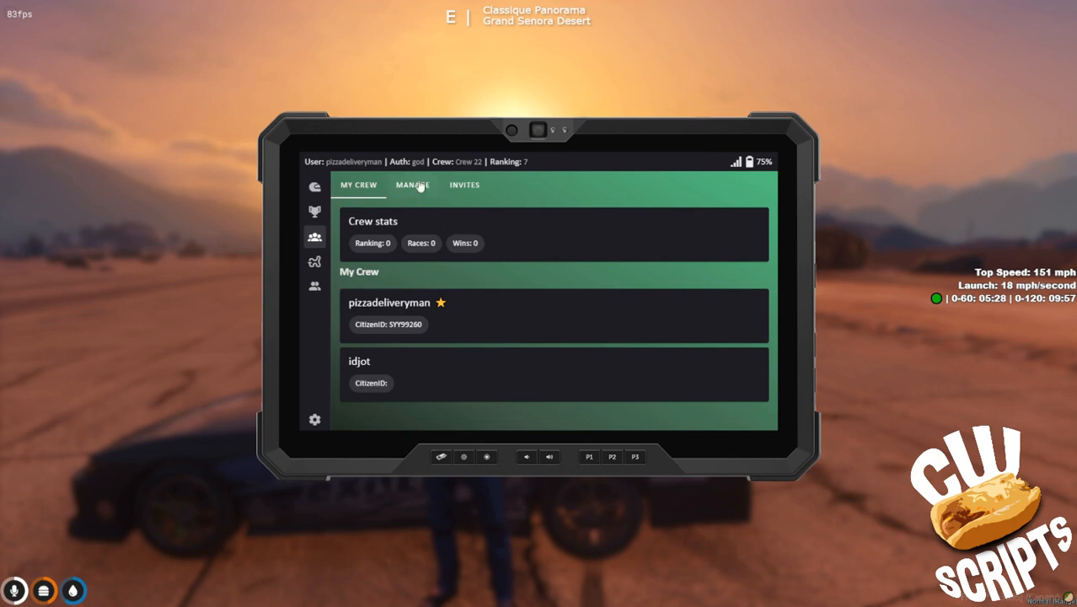
- Disband Crew 22 from Manage, then check My Crew and Invites show no crew or invites
left_click(413, 183)
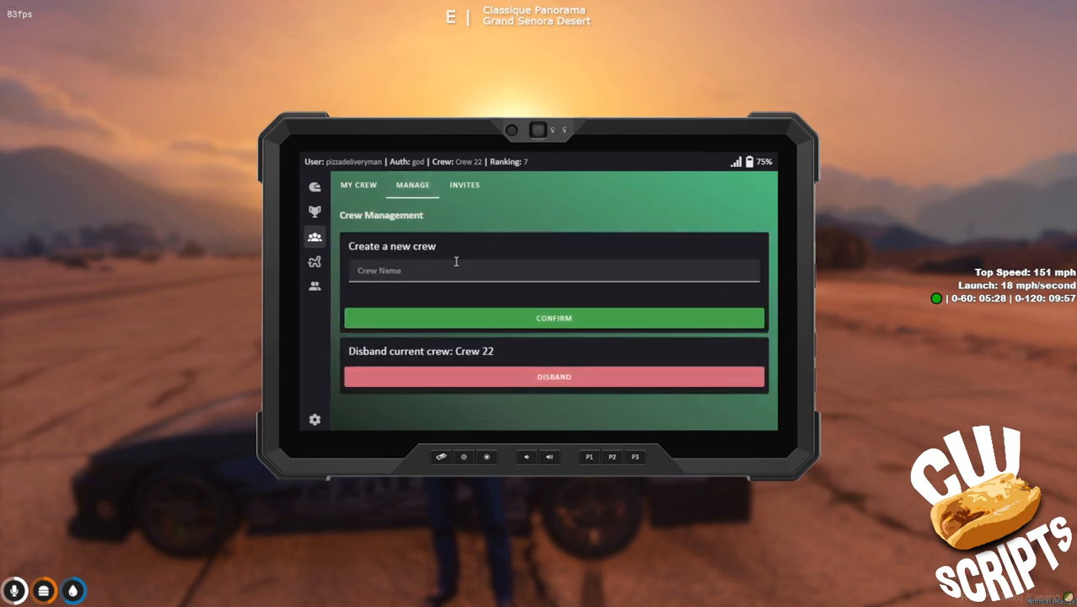
mouse_move(509, 369)
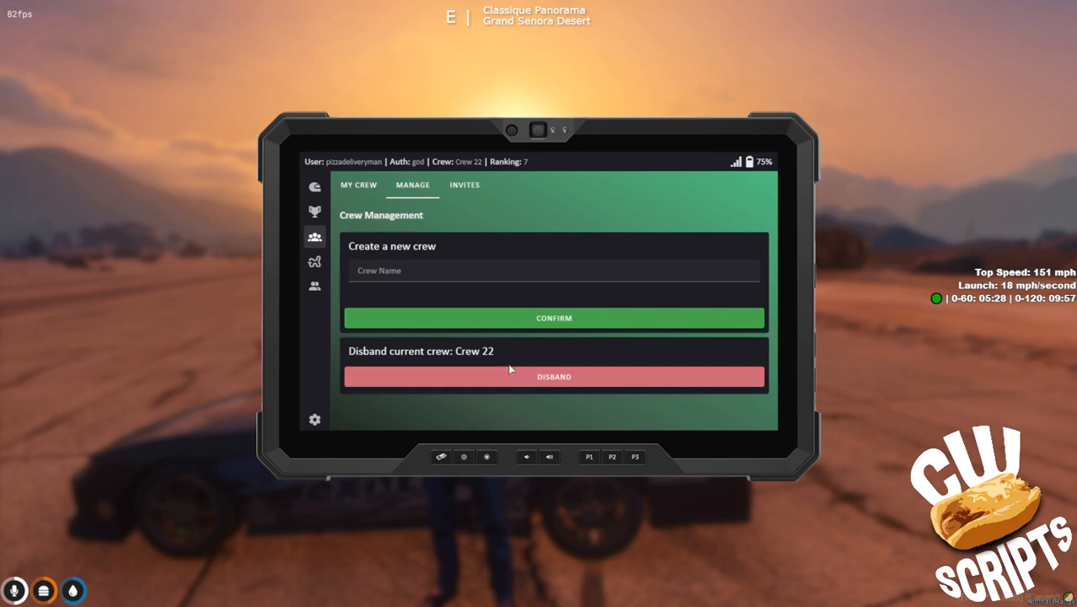
left_click(553, 376)
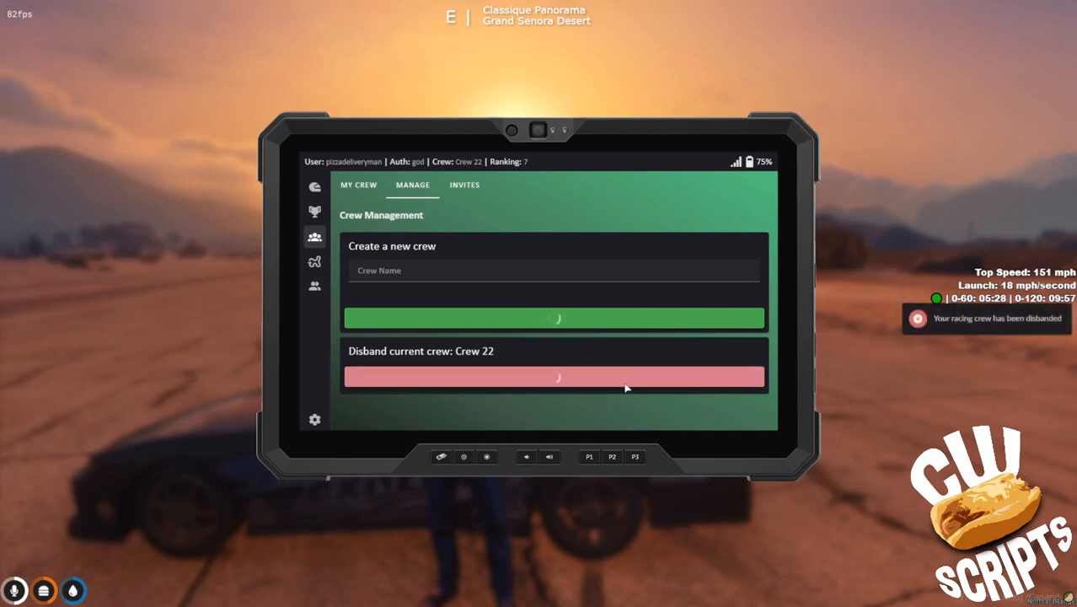
left_click(553, 378)
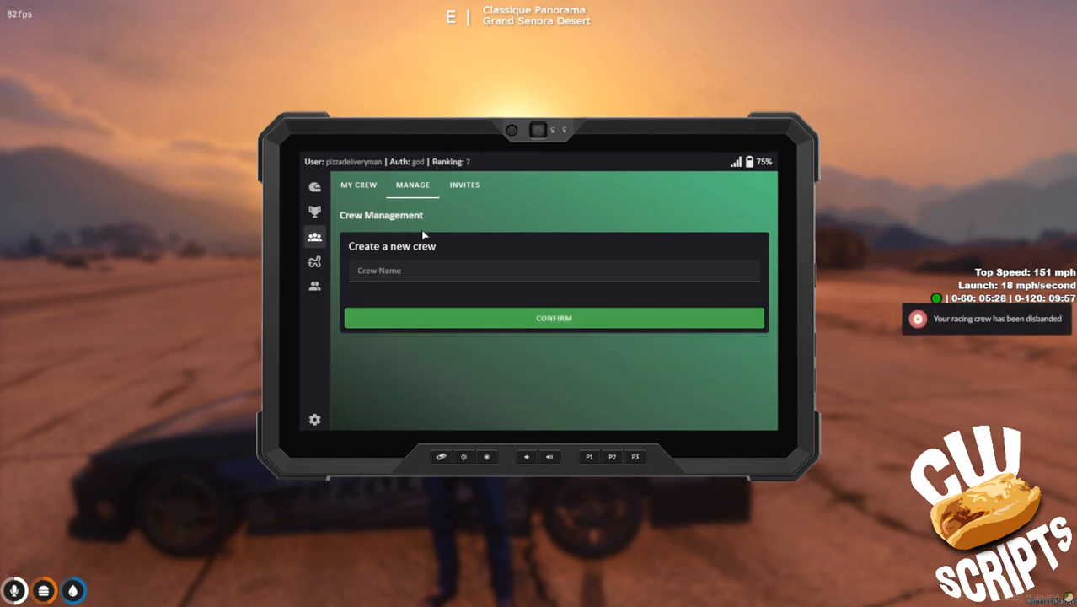
left_click(360, 184)
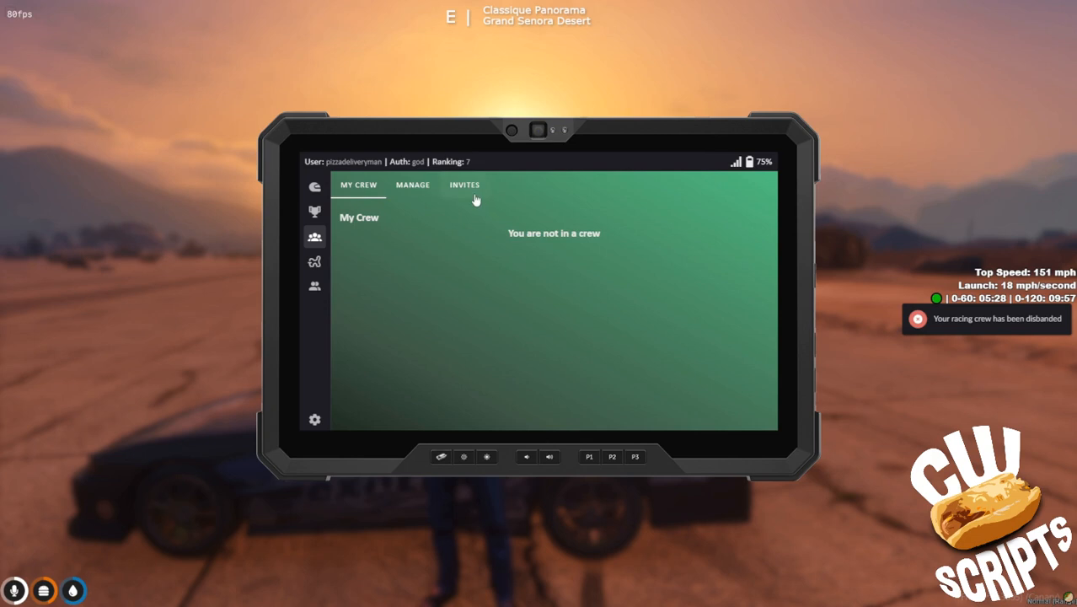
left_click(466, 184)
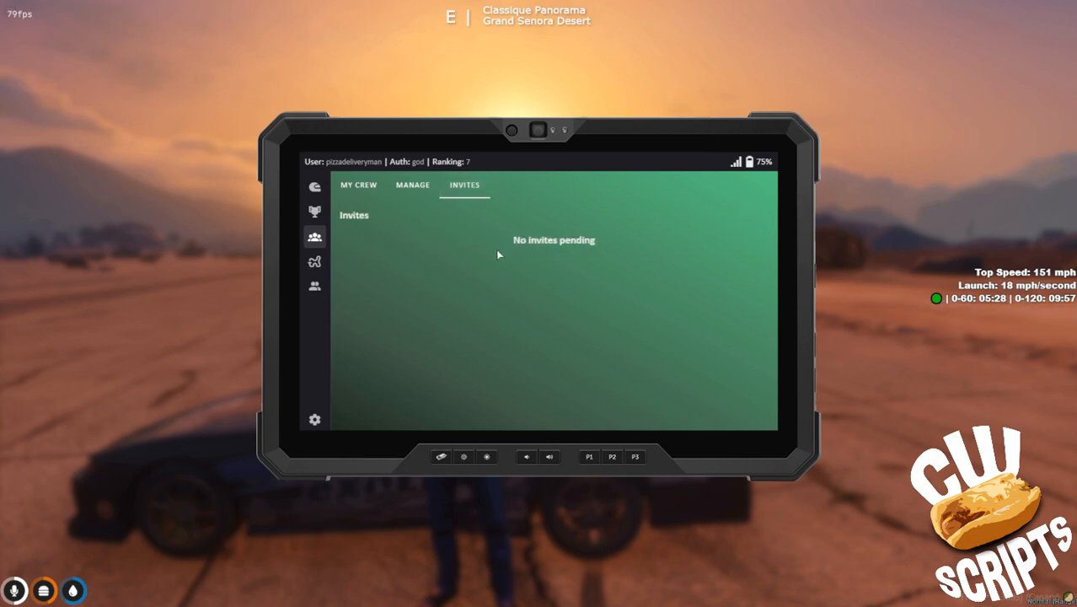
- Create a new crew named 'Showcase' from the Manage page and confirm it
left_click(413, 184)
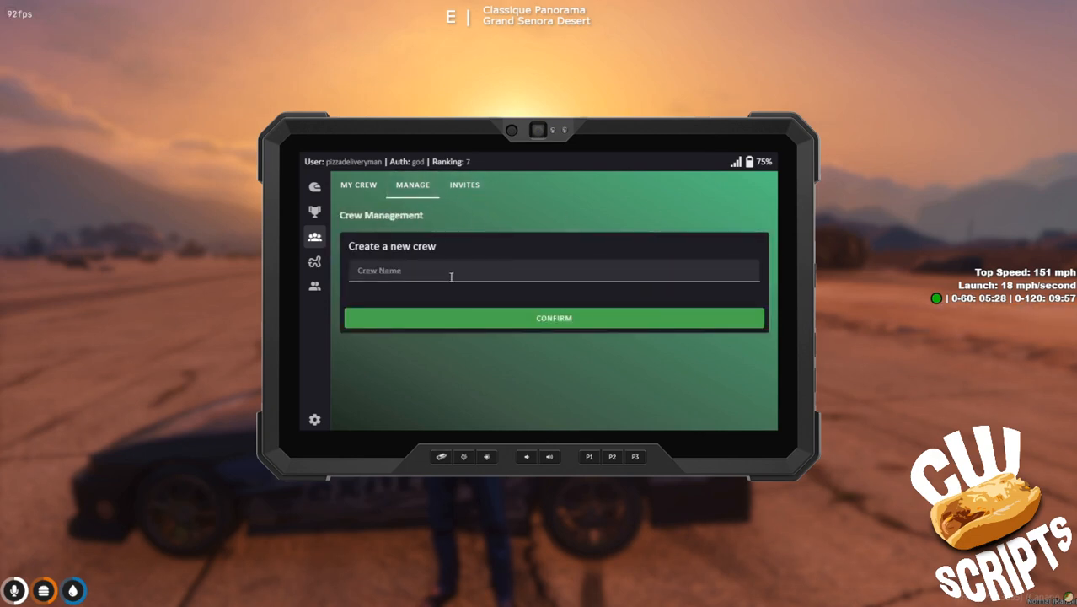
left_click(553, 270)
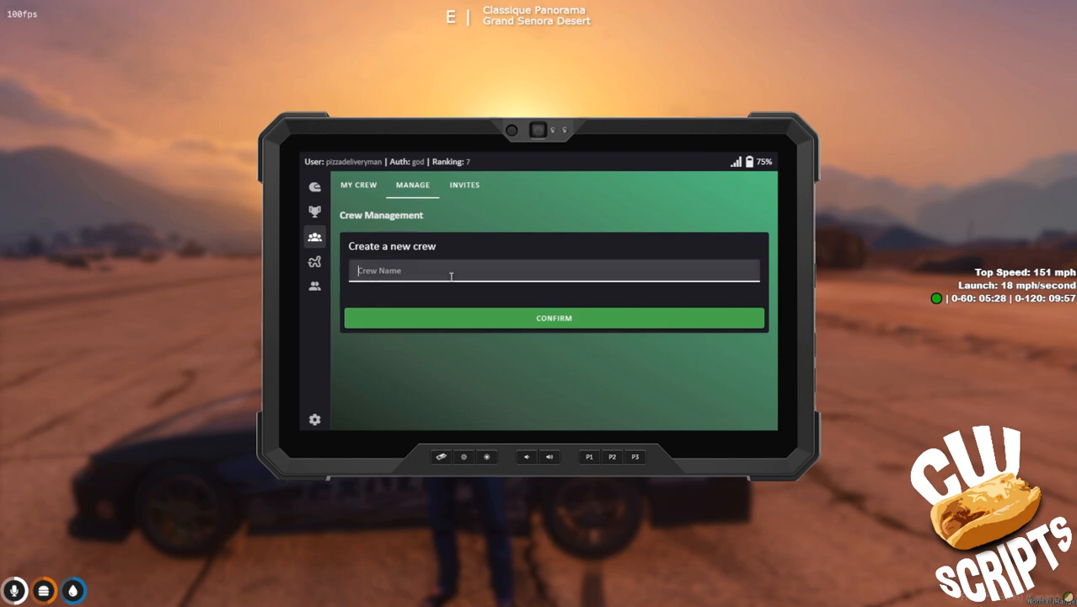
mouse_move(425, 312)
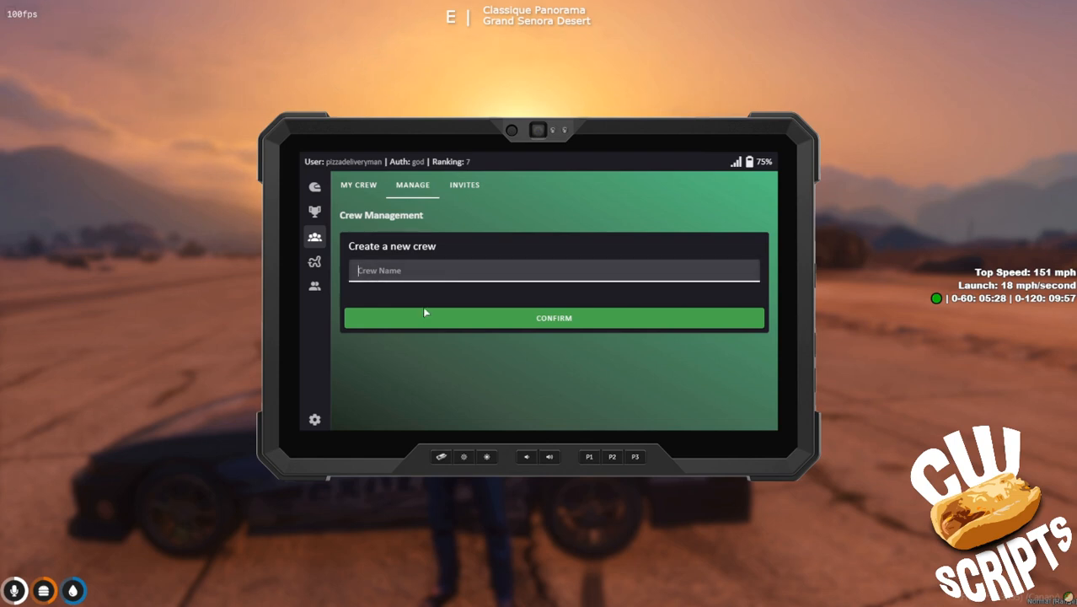
type("Showcase")
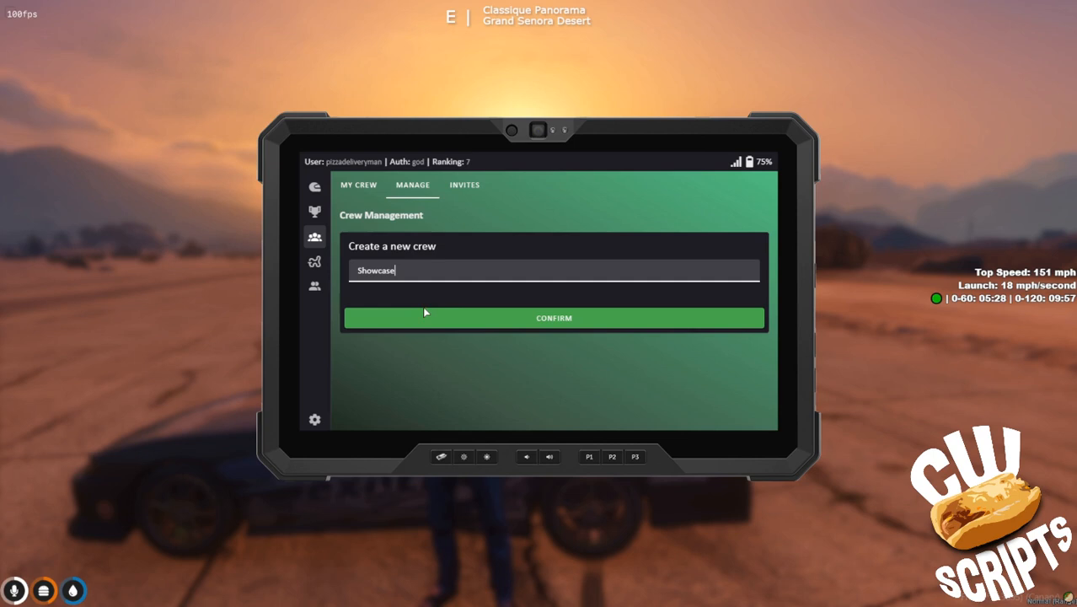
left_click(553, 317)
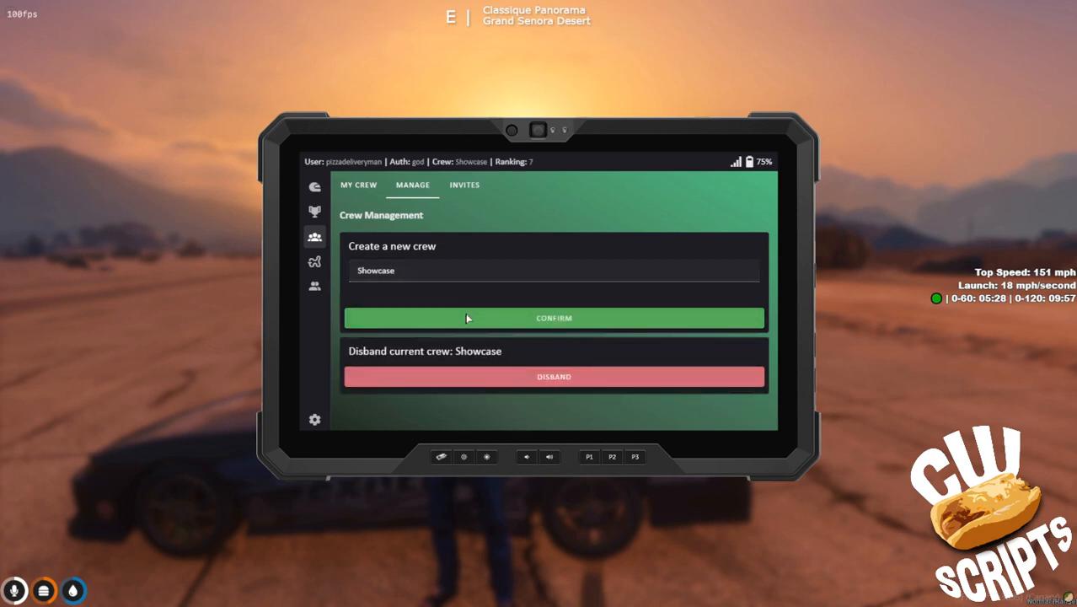
- View Invites, then the Crews Rankings listing Showcase with zero rank, wins and races
left_click(465, 184)
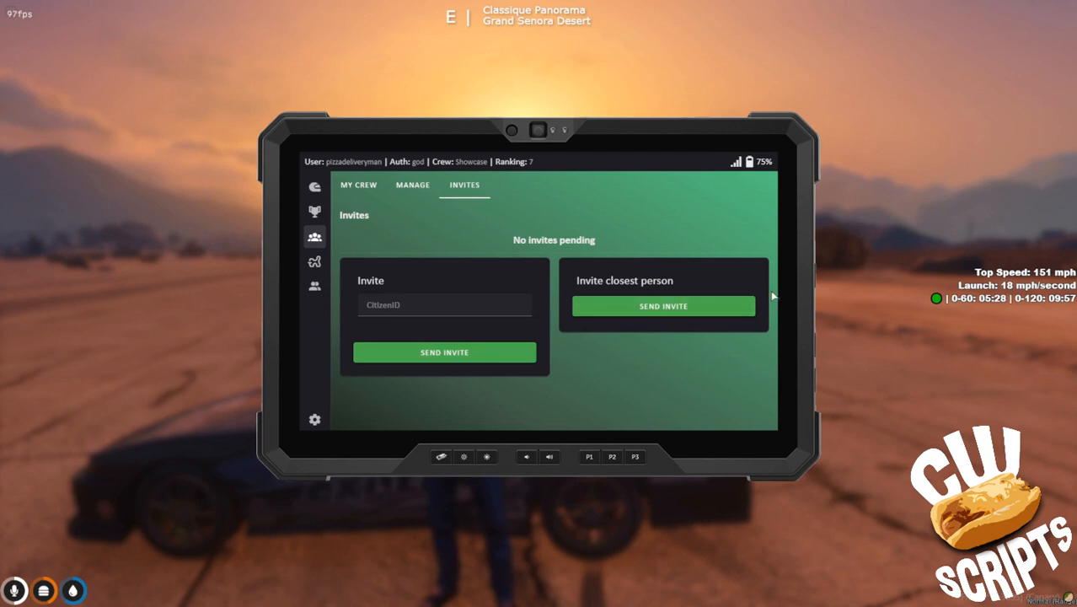
left_click(413, 184)
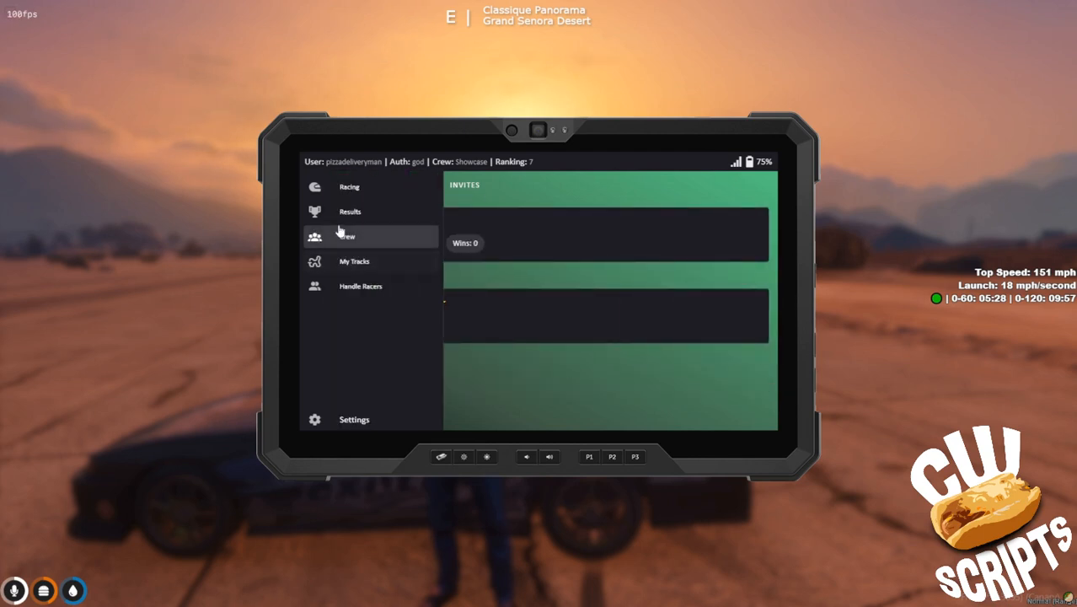
left_click(350, 213)
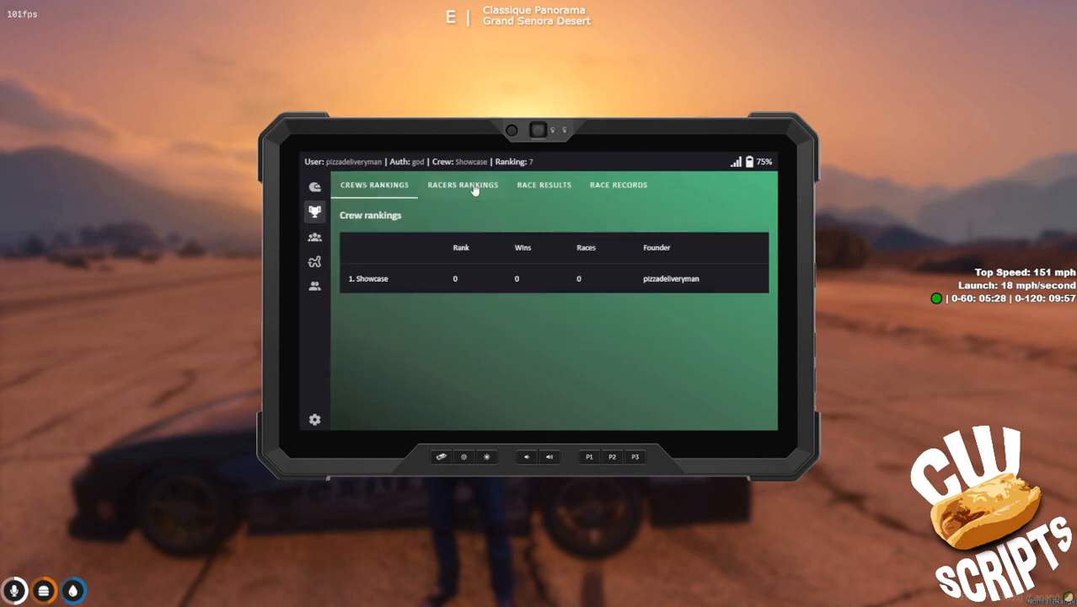
- Review Racers Rankings and Crews Rankings, then reach Race Results with two races offered
left_click(462, 183)
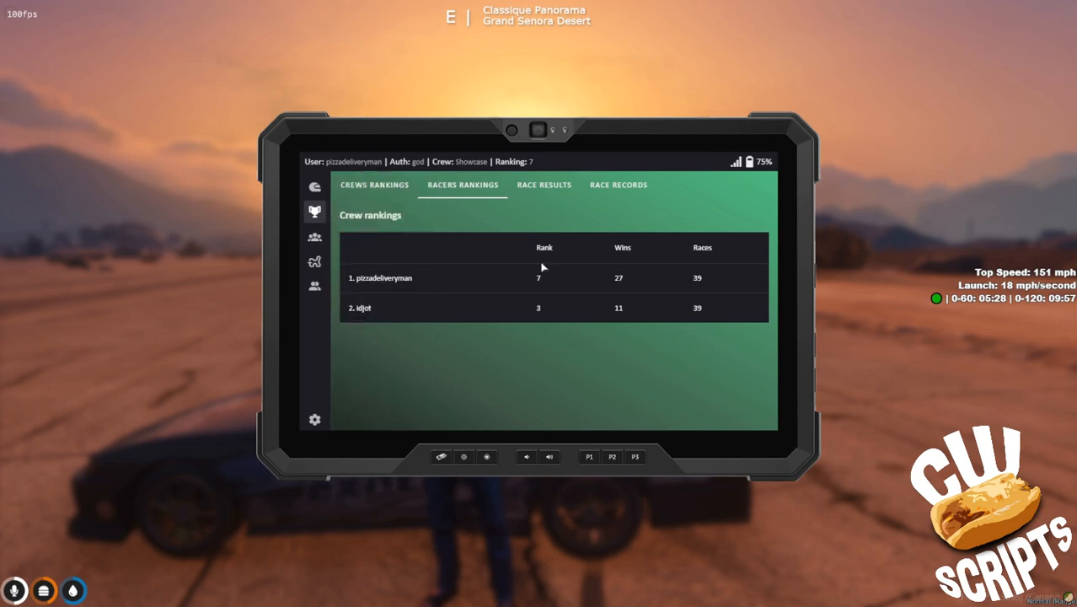
mouse_move(759, 270)
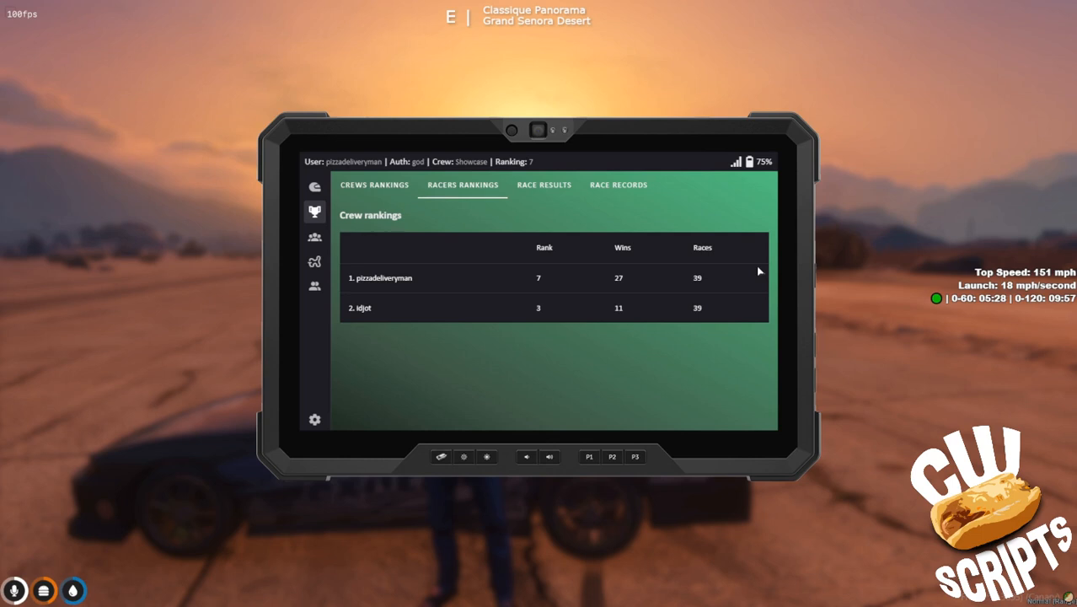
mouse_move(511, 349)
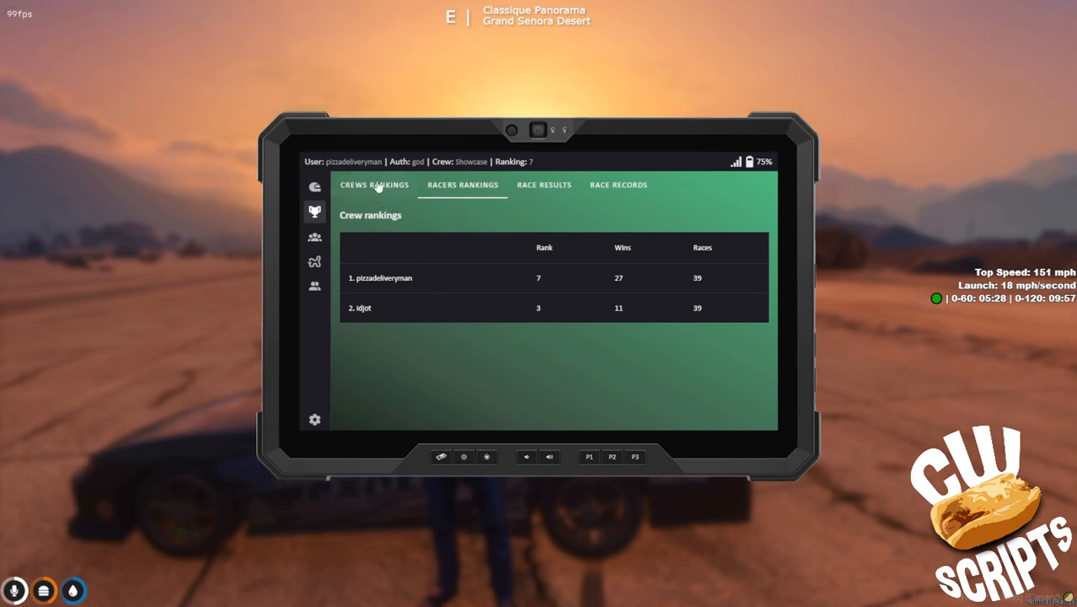
left_click(374, 184)
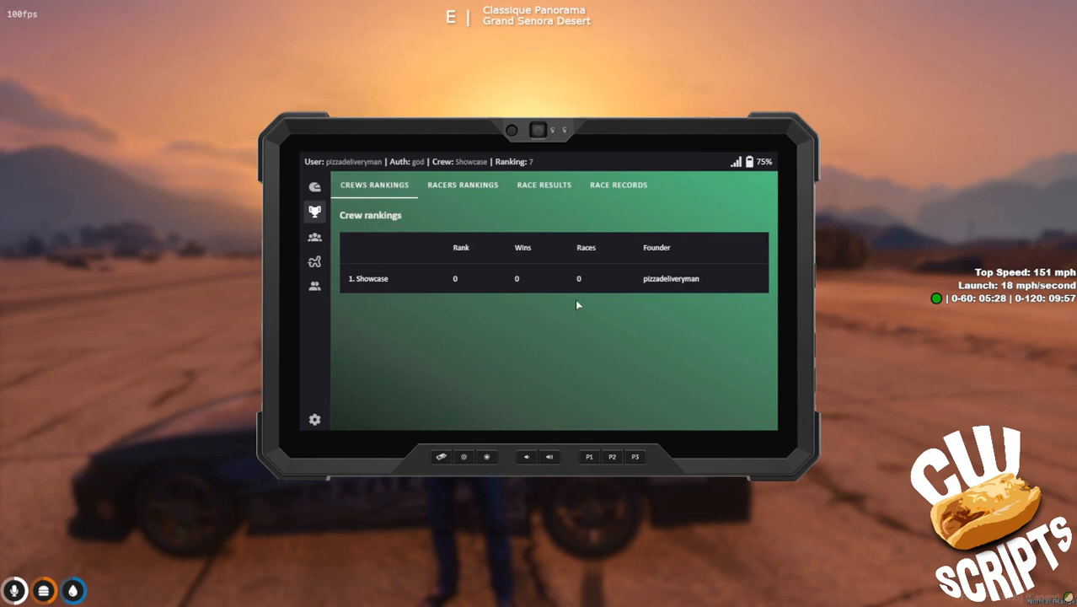
left_click(543, 184)
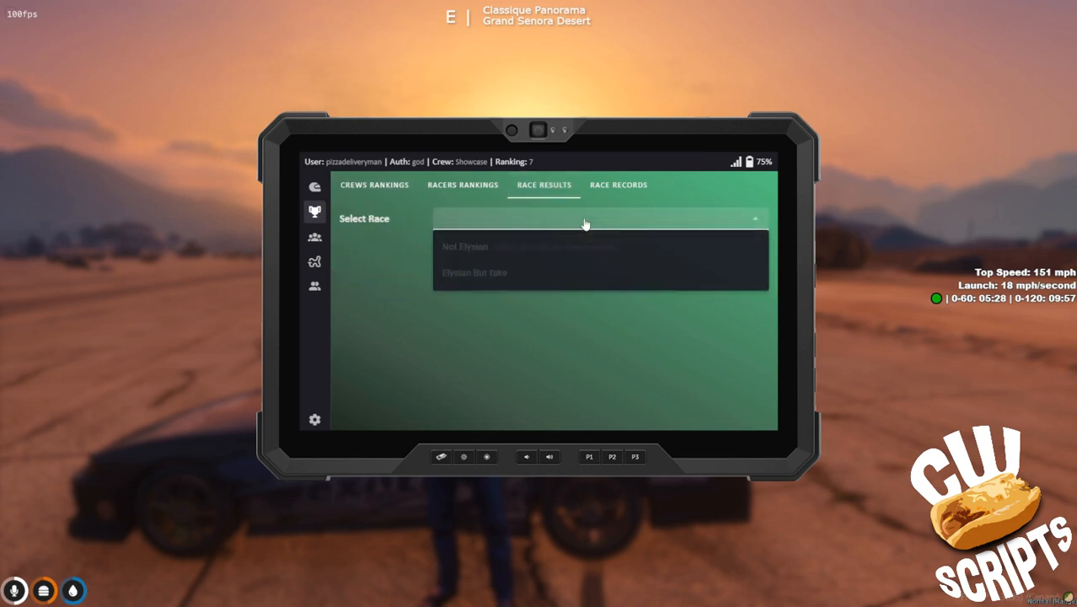
- Select the Nat Elysian race to show its two racers' times, vehicles and rank changes
left_click(465, 246)
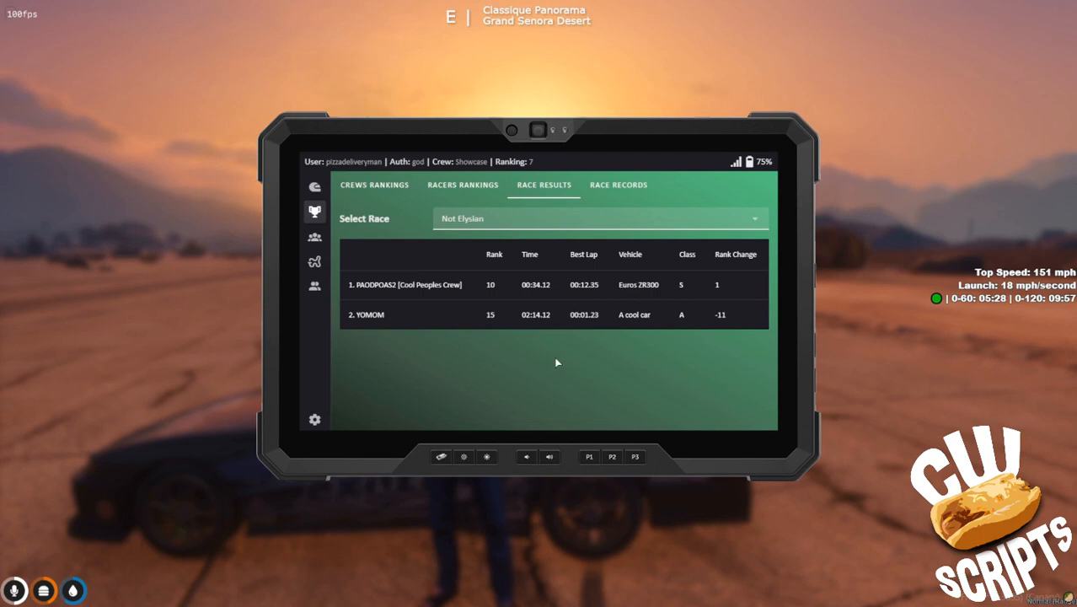
mouse_move(520, 251)
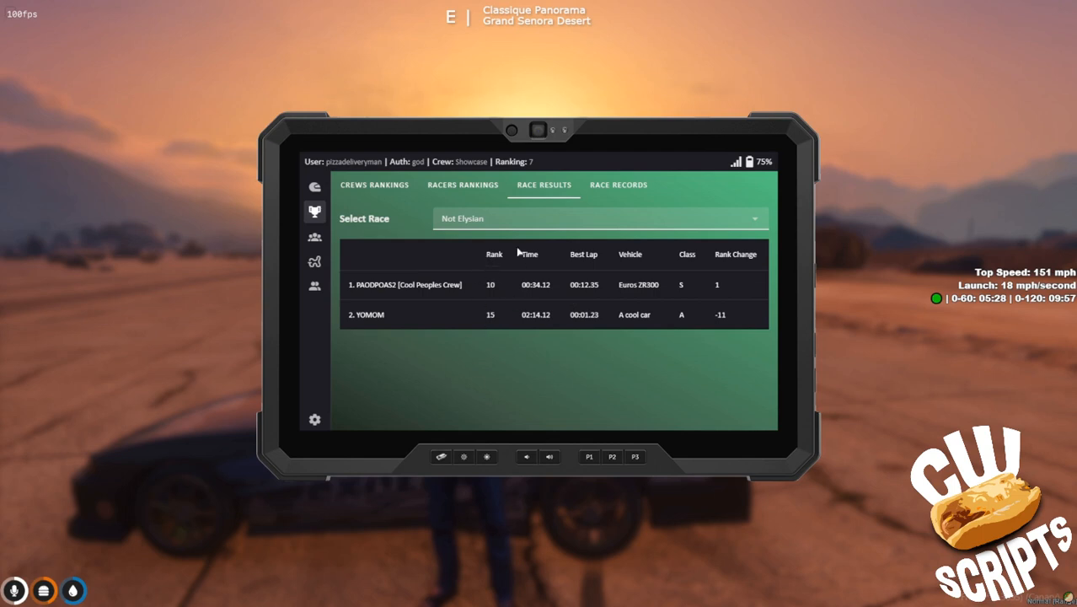
mouse_move(449, 294)
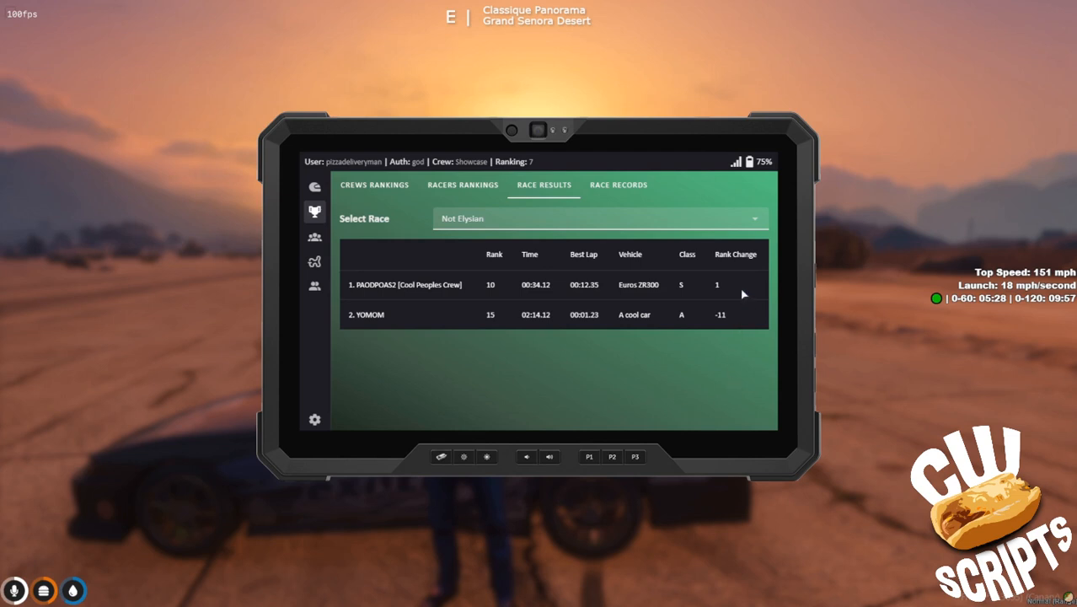
mouse_move(659, 400)
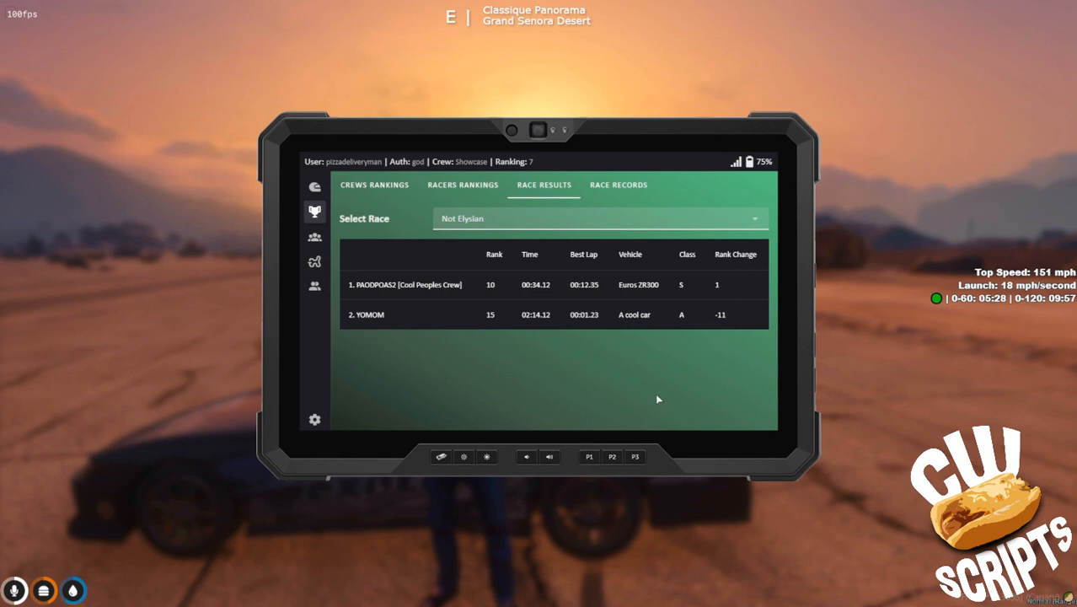
mouse_move(617, 216)
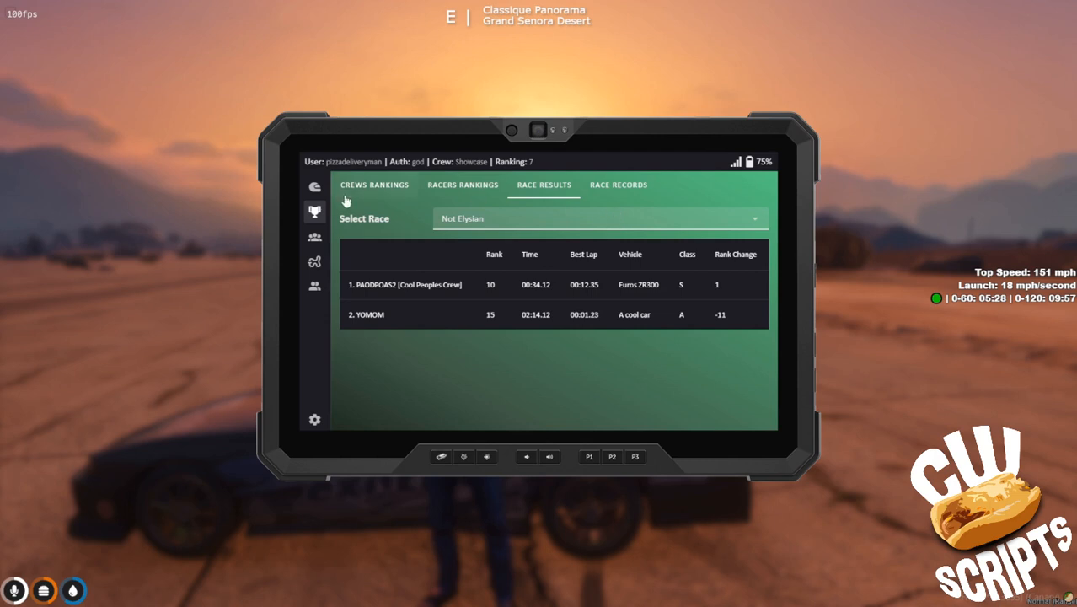
- Set up a sprint on Tiny senora with Ranked switched on and confirm it
left_click(313, 185)
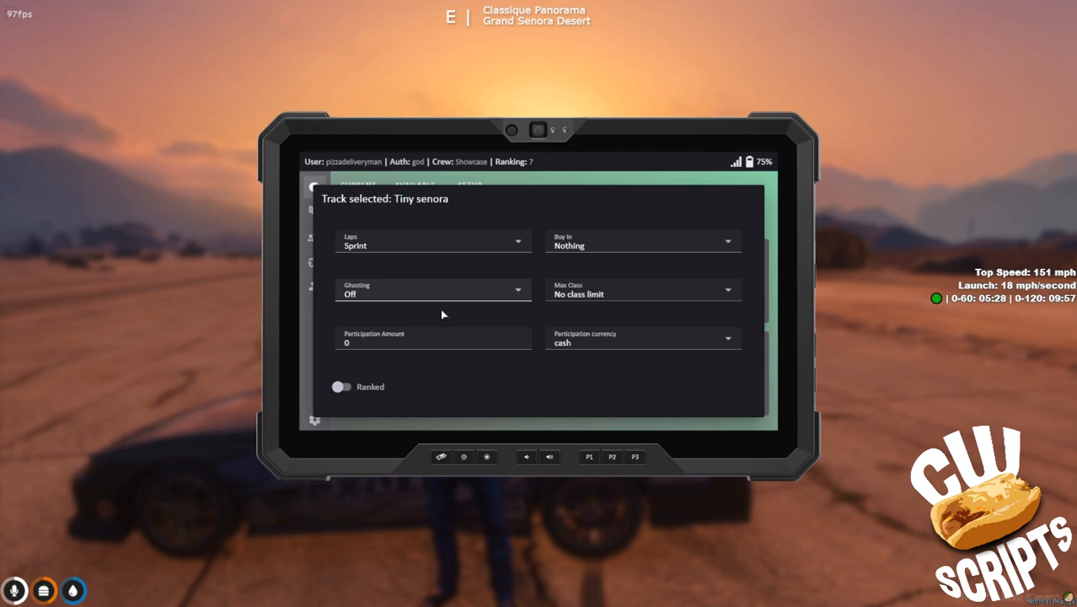
left_click(341, 386)
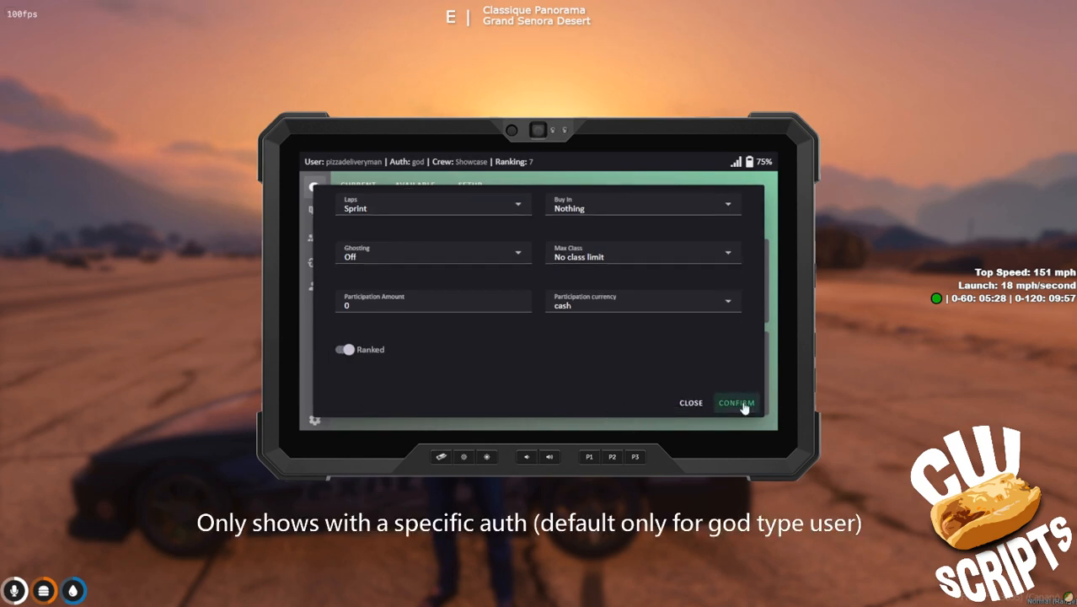
left_click(735, 402)
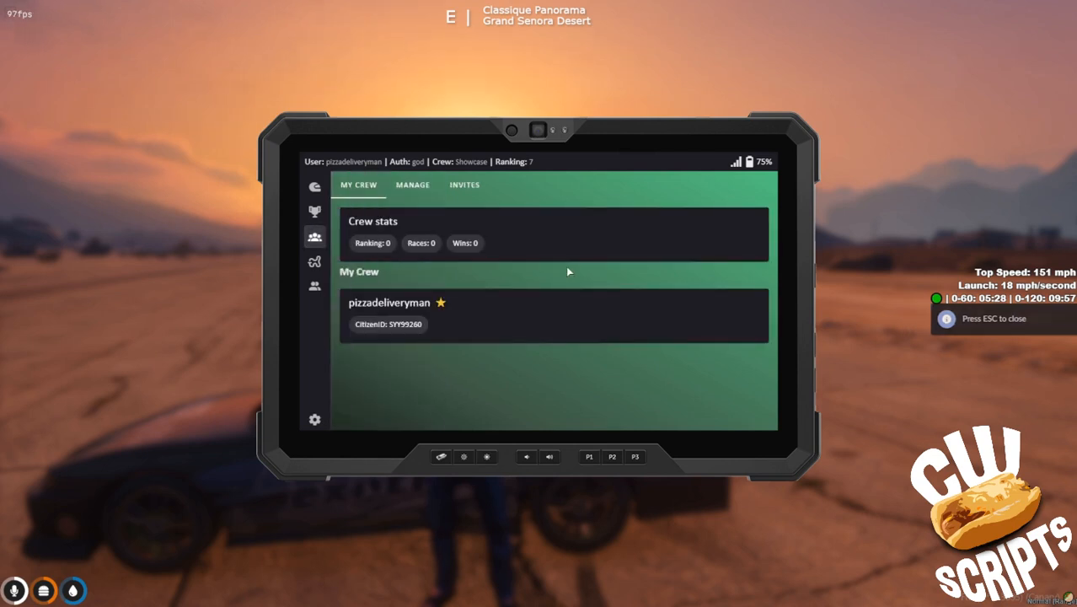
- Show Showcase's crew Manage page offering new-crew and disband options
left_click(413, 184)
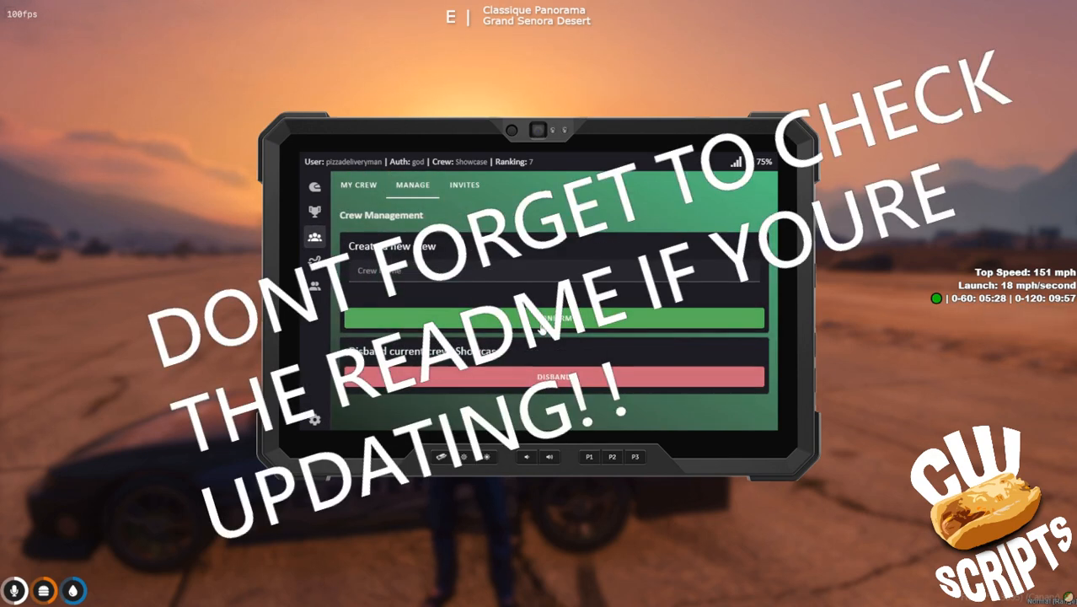